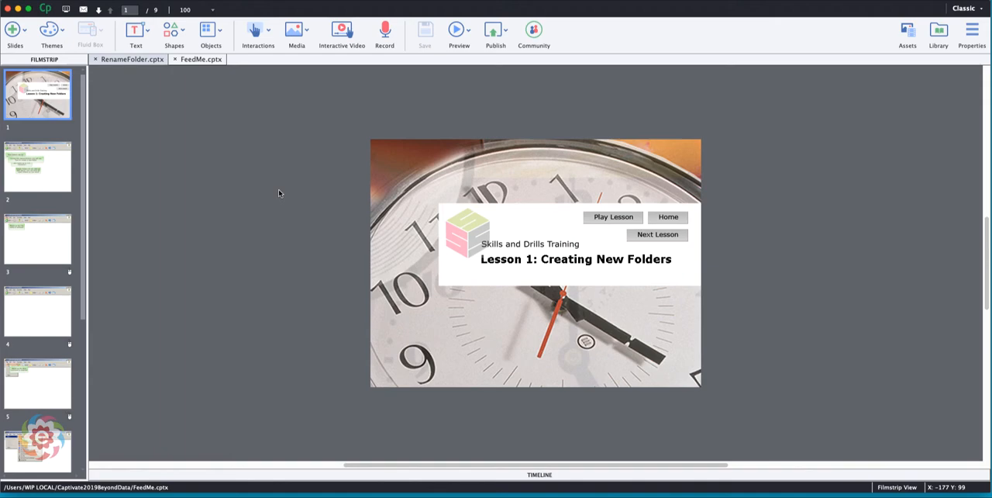
mouse_move(263, 194)
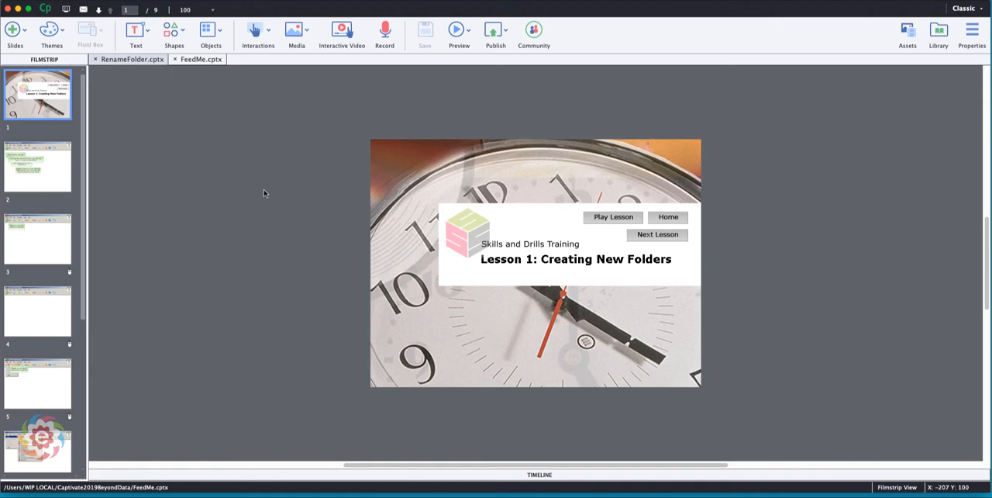
mouse_move(68, 118)
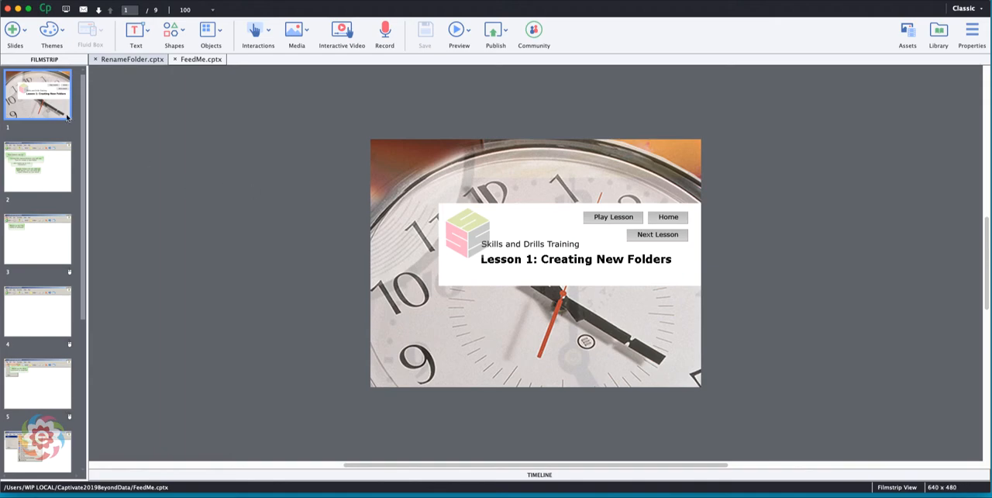
mouse_move(39, 345)
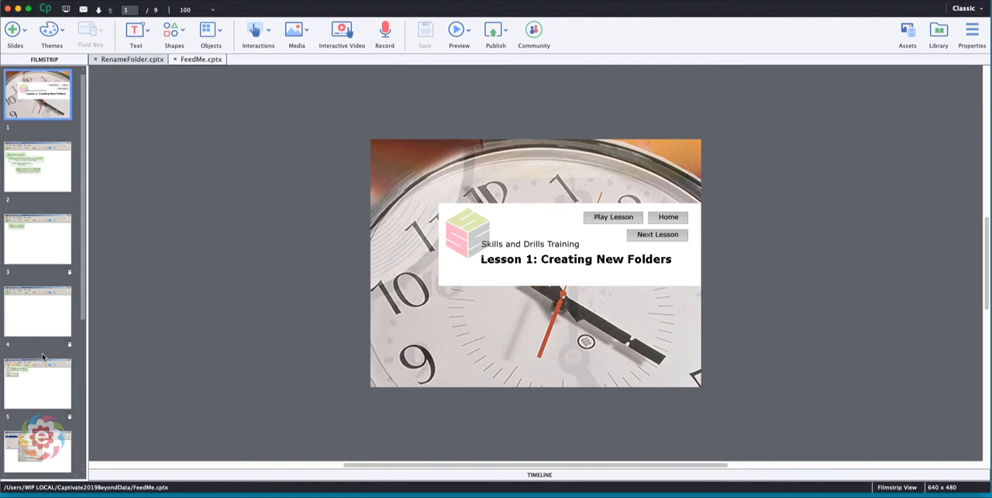
mouse_move(121, 137)
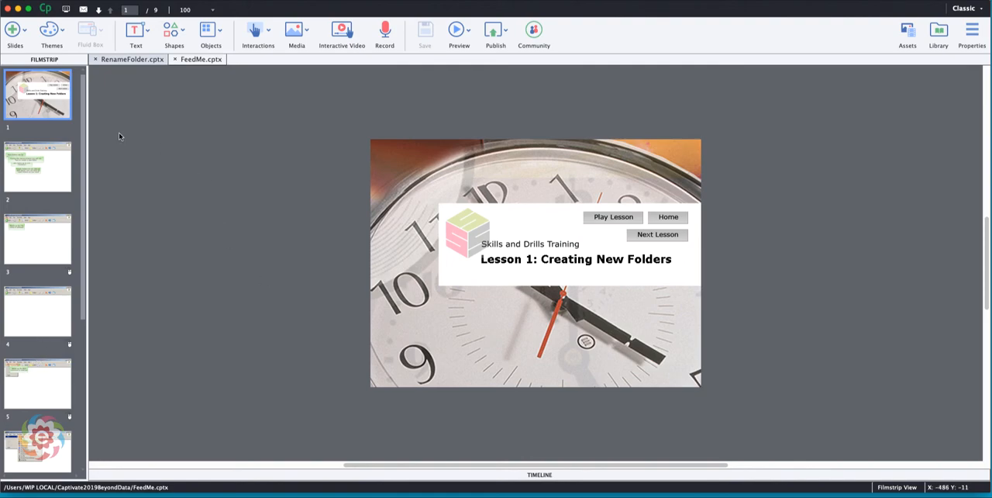
mouse_move(99, 133)
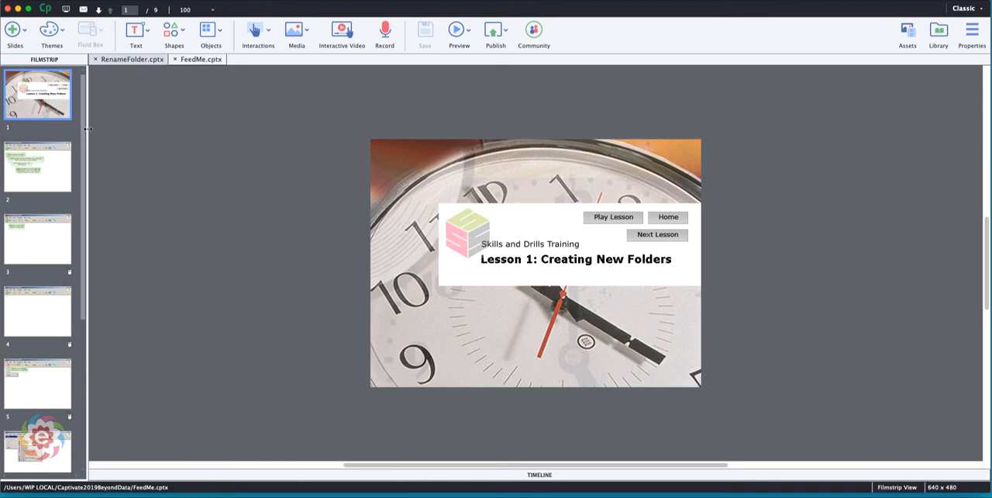
mouse_move(87, 130)
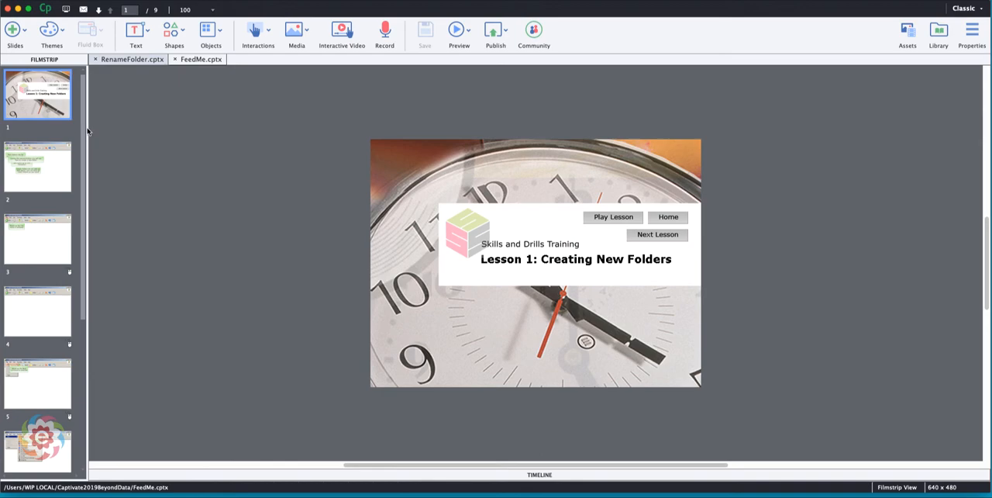
mouse_move(89, 129)
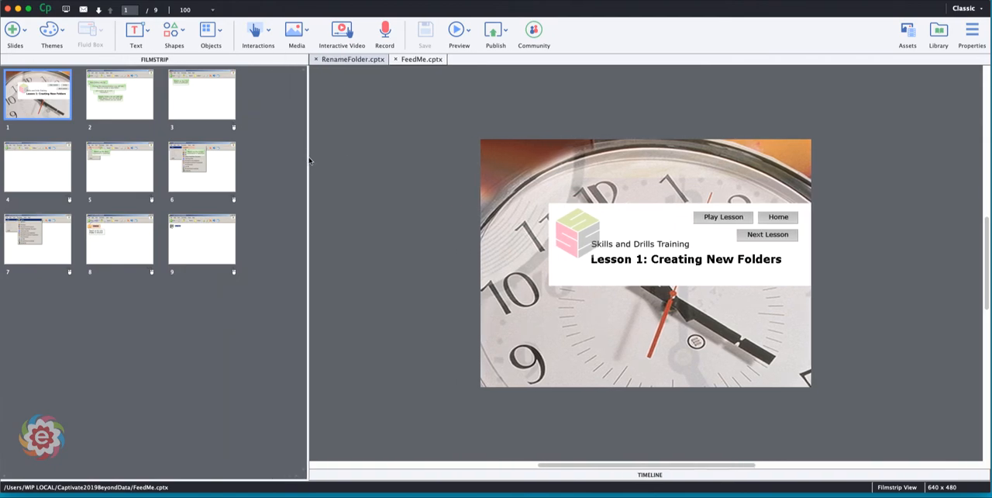
mouse_move(254, 192)
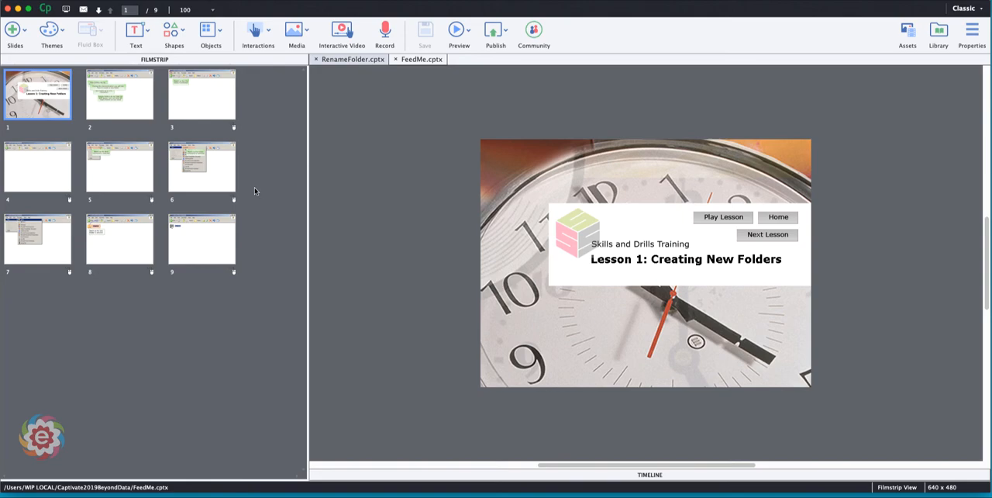
mouse_move(661, 258)
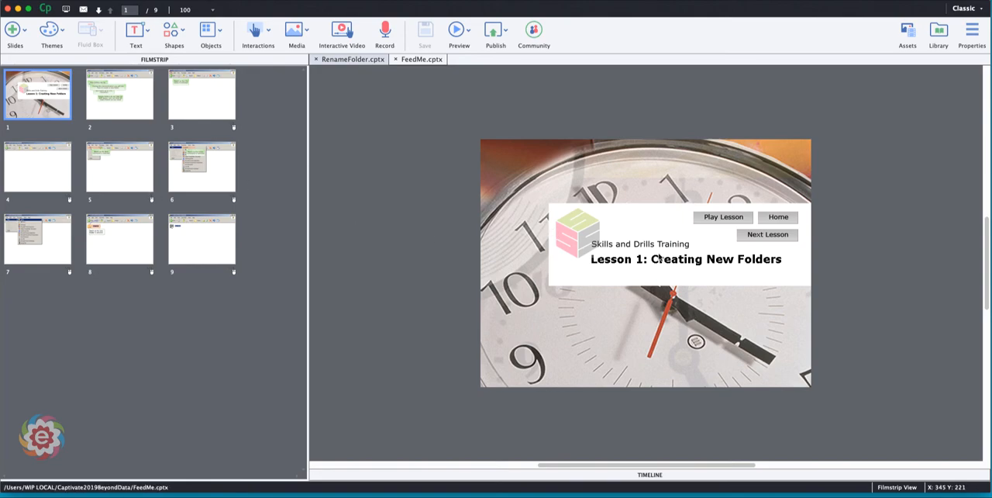
mouse_move(428, 87)
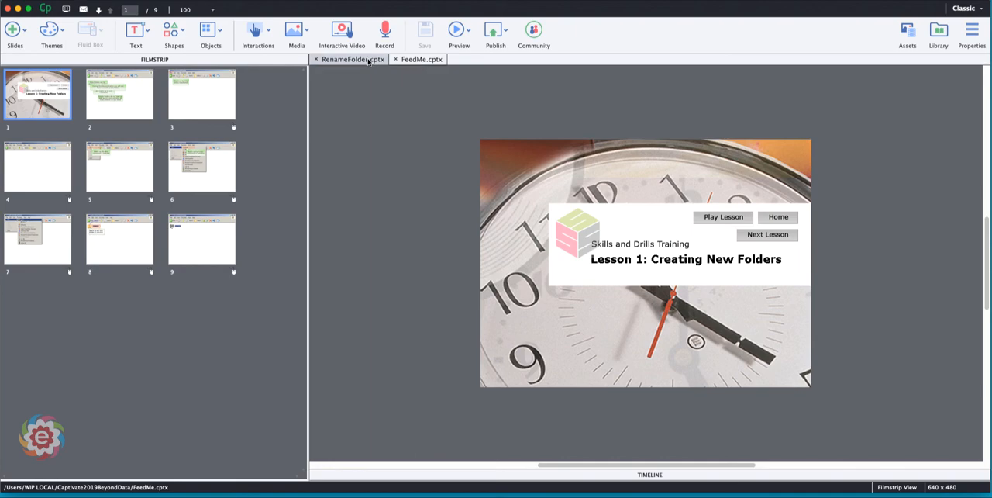
- Bring the RenameFolder.cptx project to the front to reach its nine lesson slides
click(351, 59)
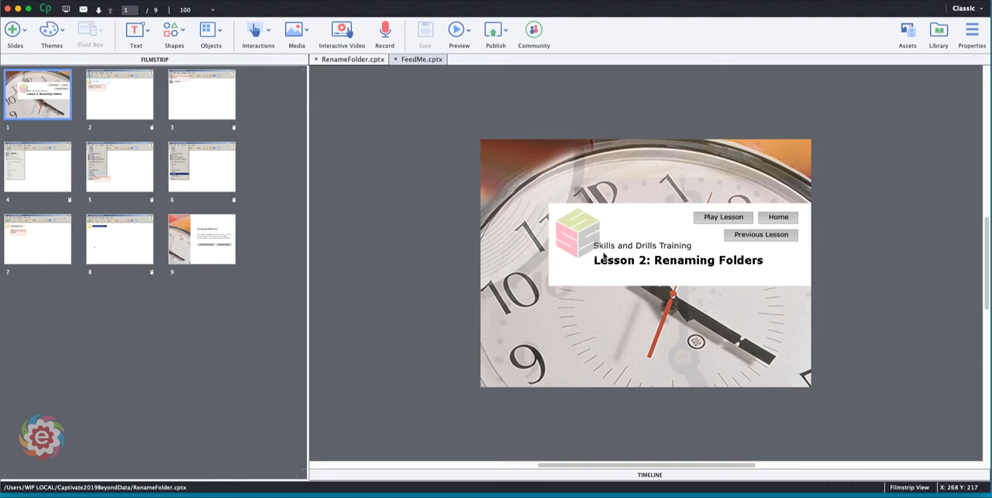
mouse_move(567, 259)
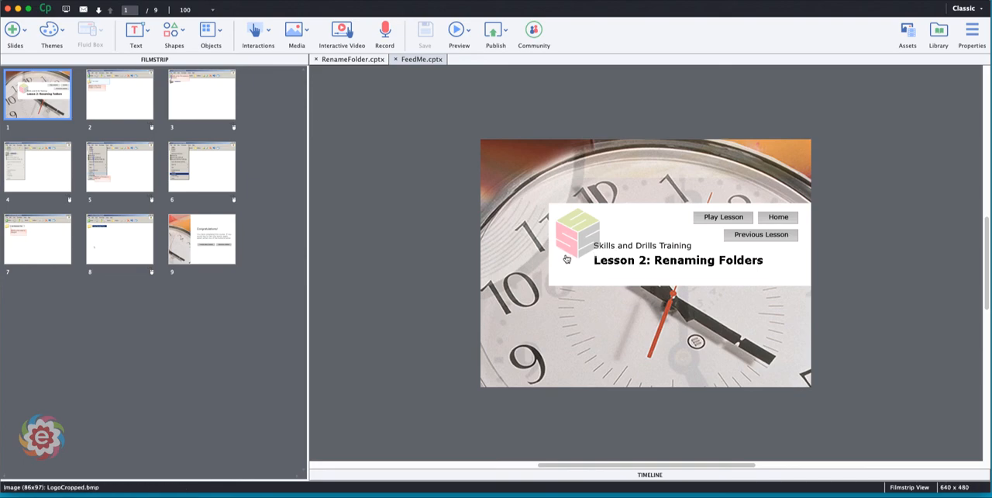
mouse_move(567, 257)
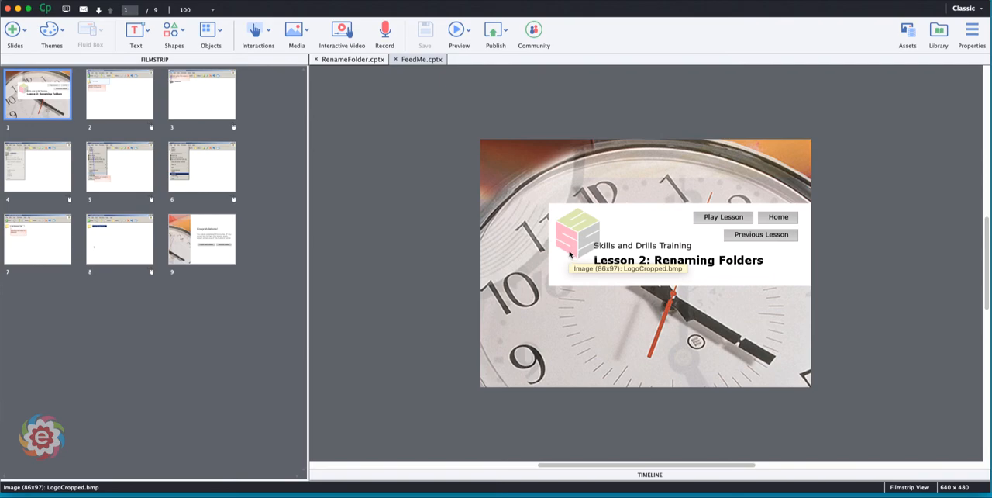
mouse_move(275, 312)
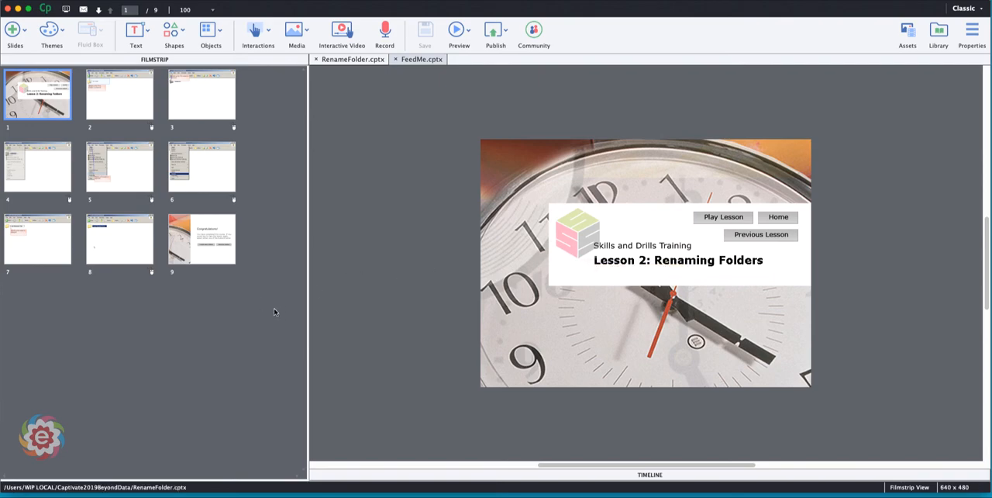
mouse_move(263, 307)
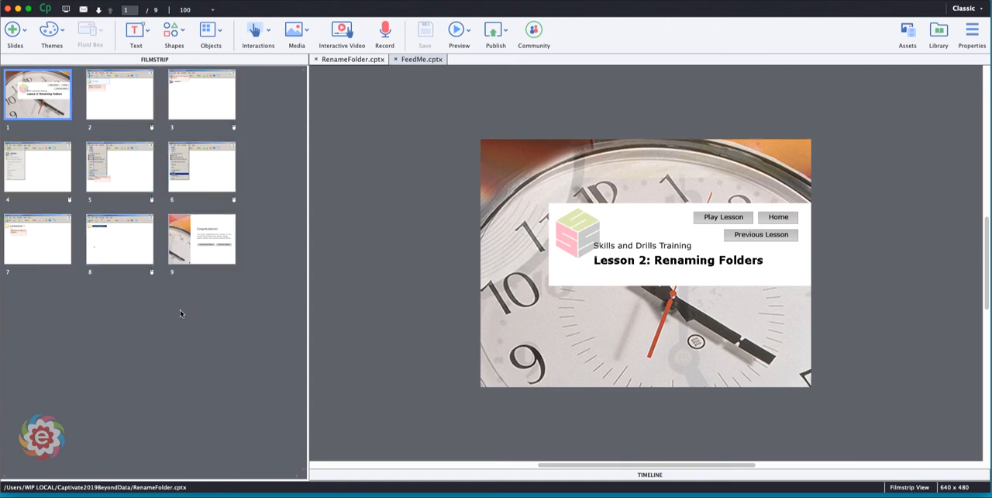
mouse_move(96, 315)
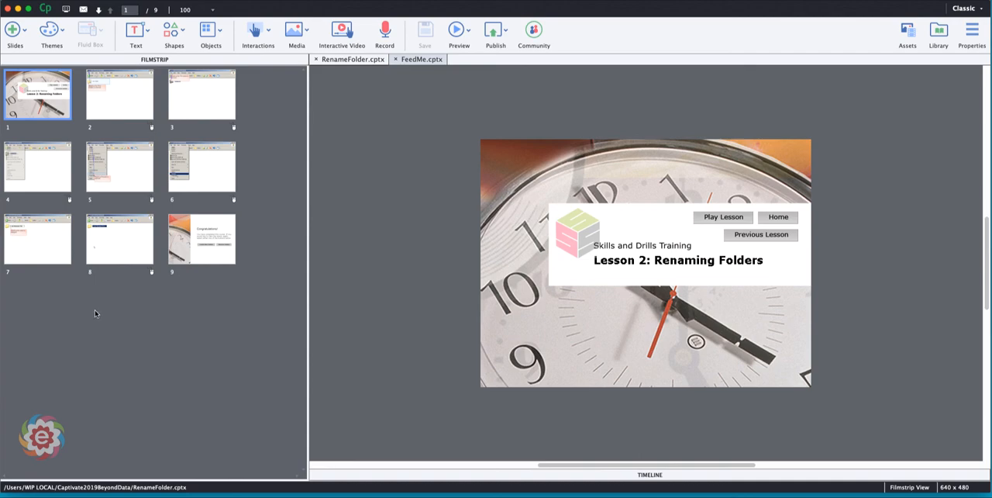
mouse_move(59, 247)
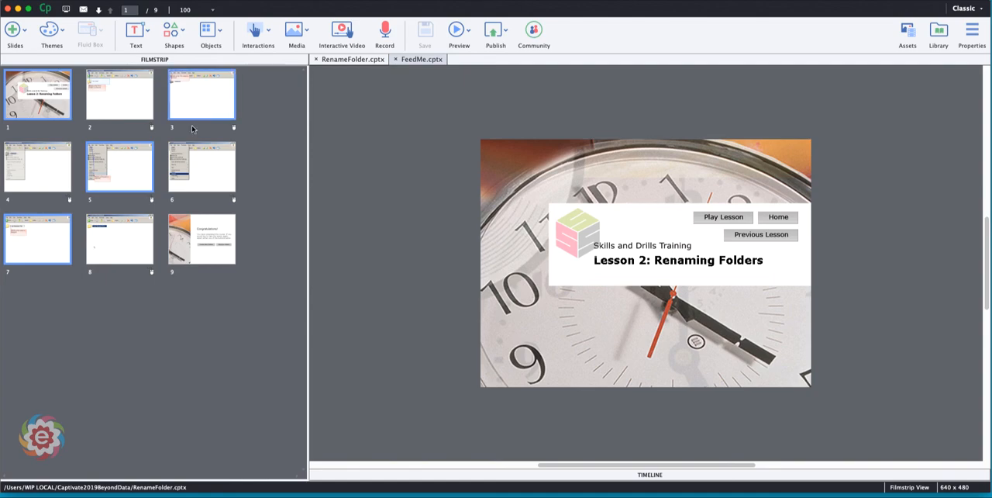
- Select all nine Renaming Folders slides in the filmstrip and copy them
click(37, 95)
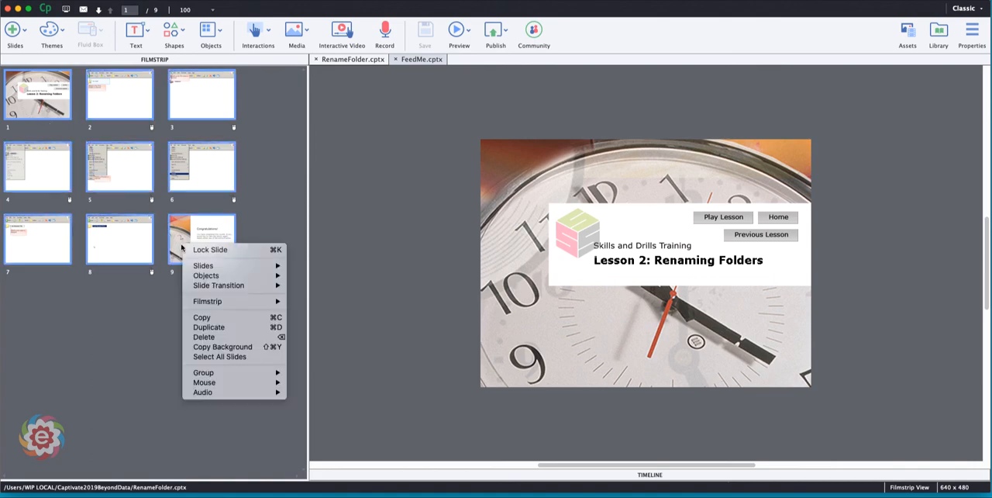
click(201, 316)
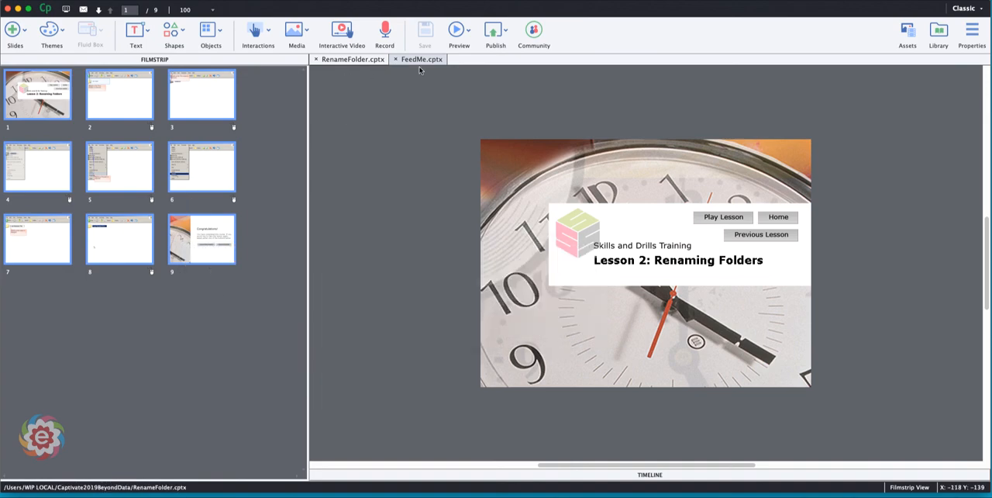
- Paste the nine copied slides after FeedMe's slide 9, bringing the project to 18 slides
click(419, 59)
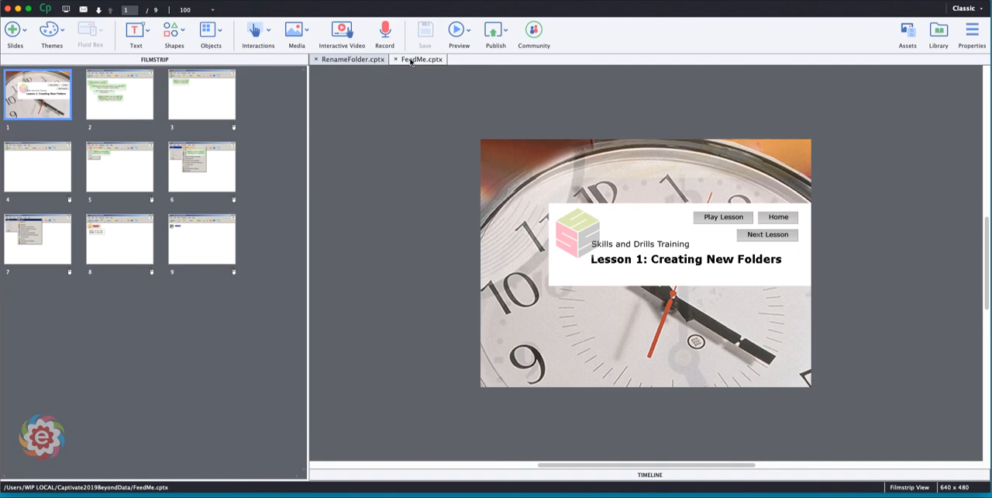
mouse_move(199, 238)
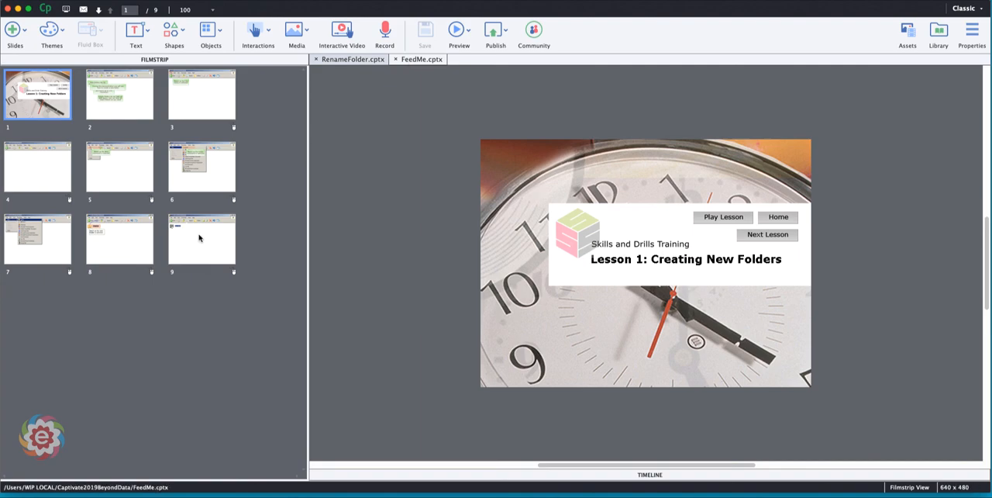
right_click(201, 239)
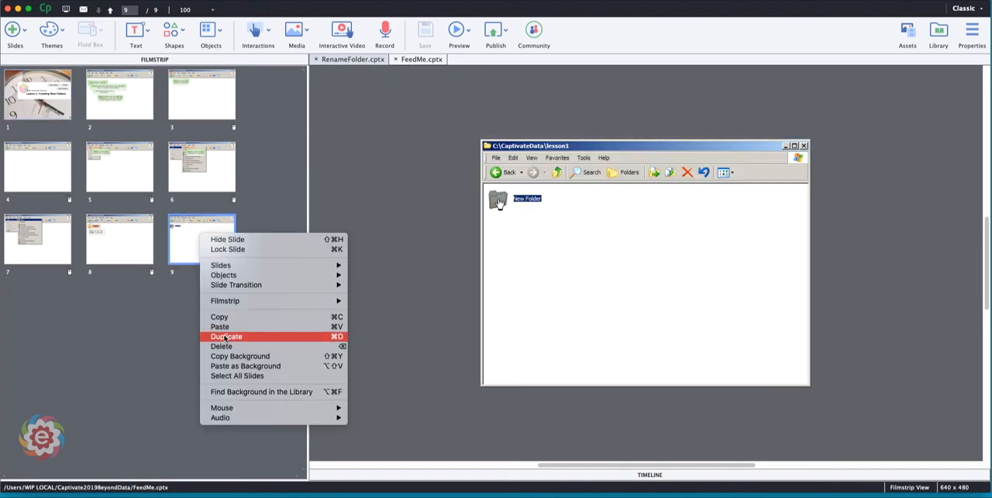
click(220, 325)
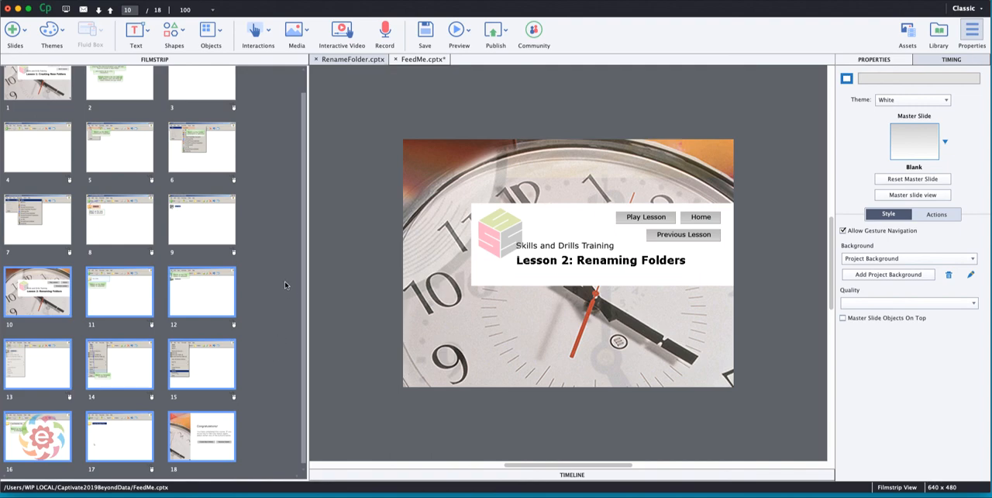
mouse_move(291, 251)
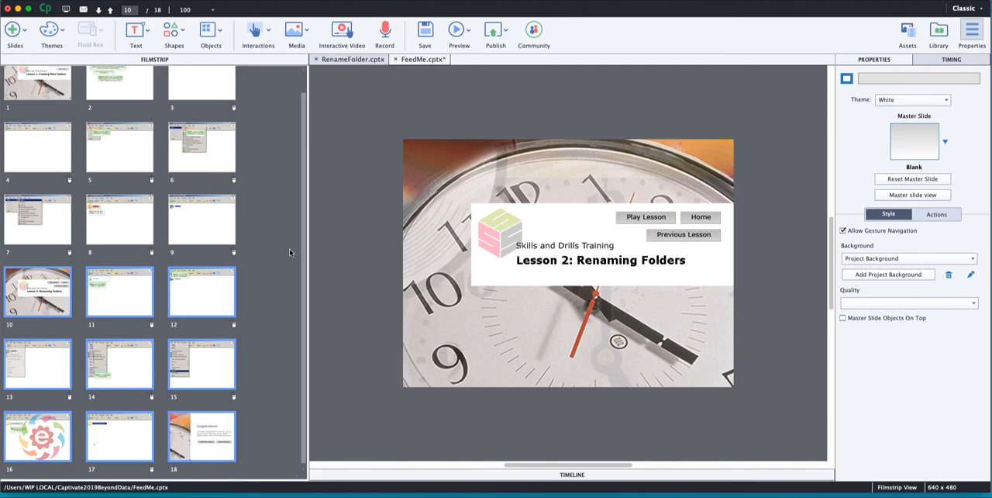